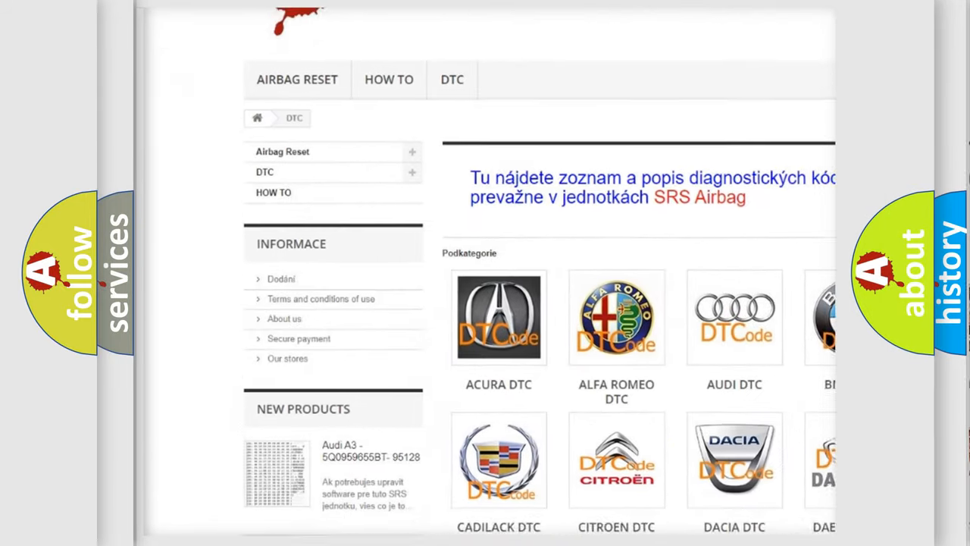
pyautogui.scroll(-3)
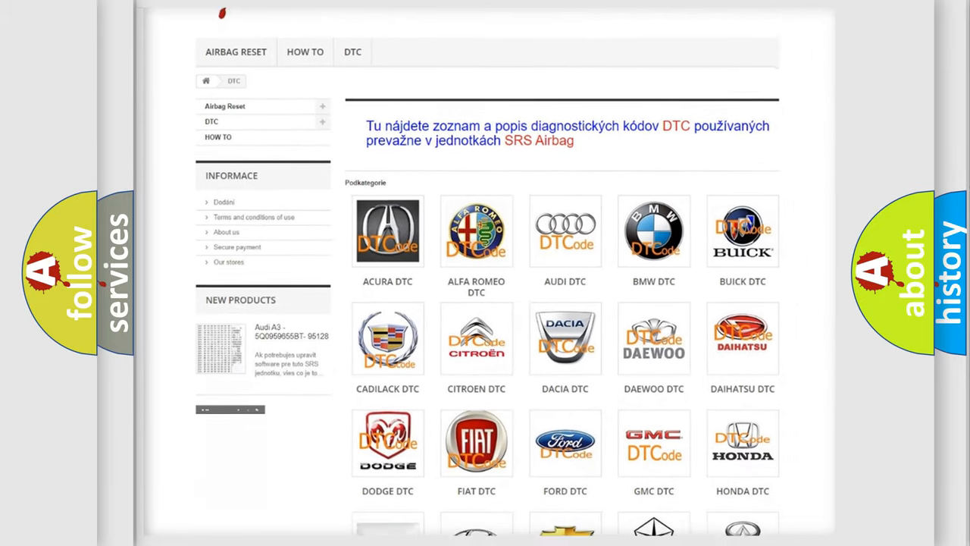
pyautogui.scroll(-3)
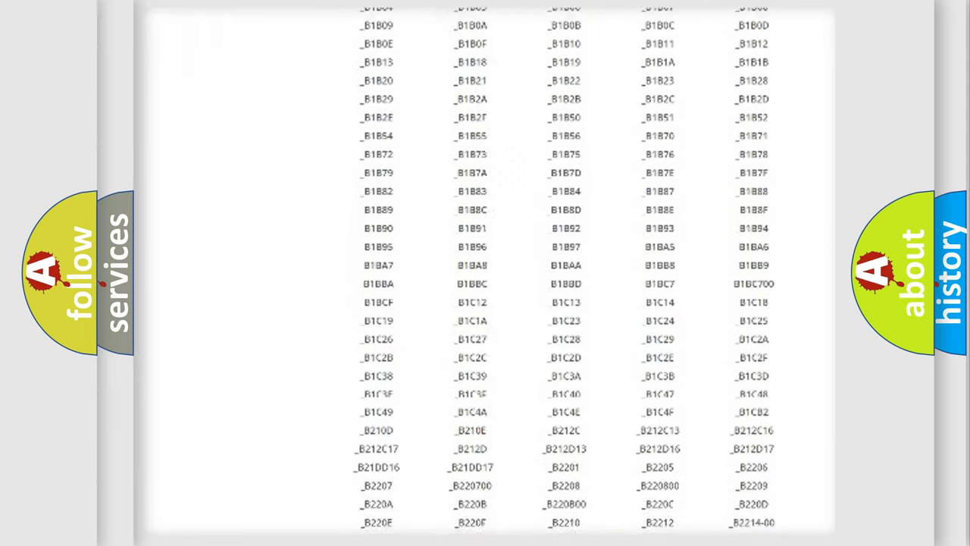
pyautogui.scroll(-3)
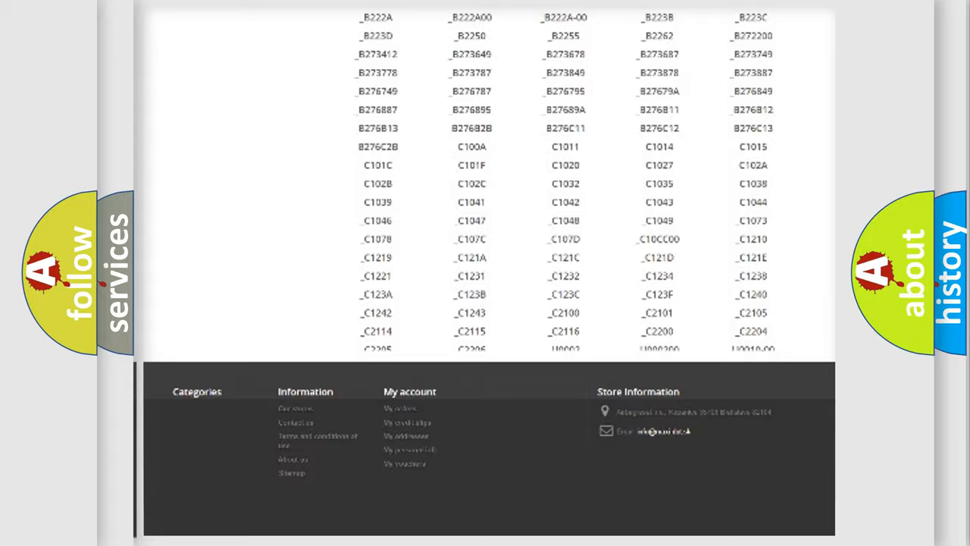
pyautogui.scroll(3)
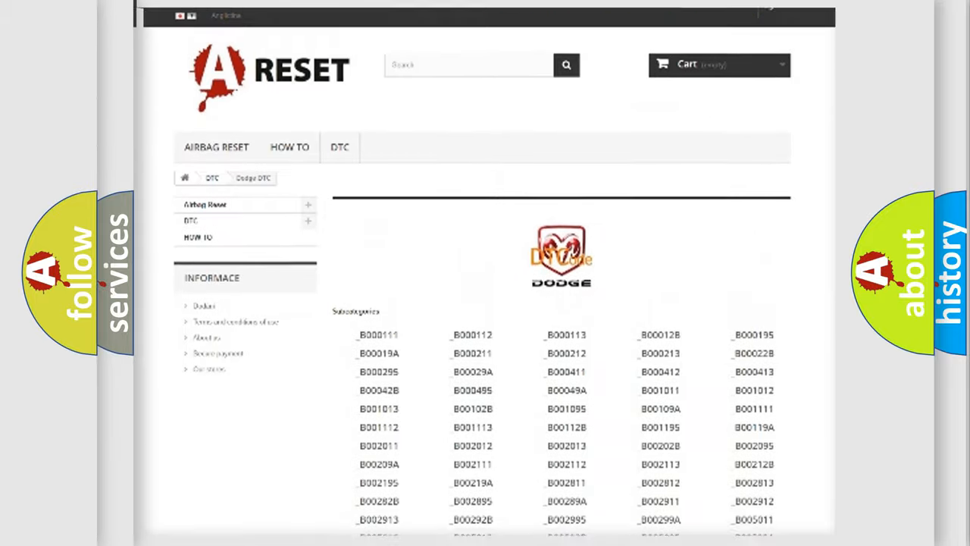